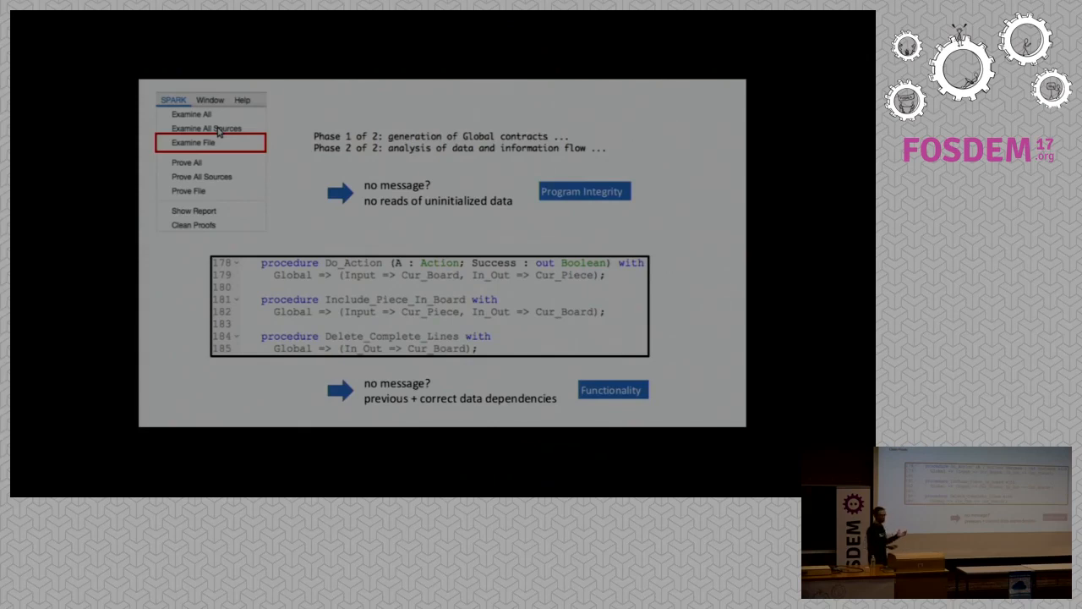
- Advance to the Prove File slide reporting 6 buffer overflows and 4 scalar range errors
click(187, 190)
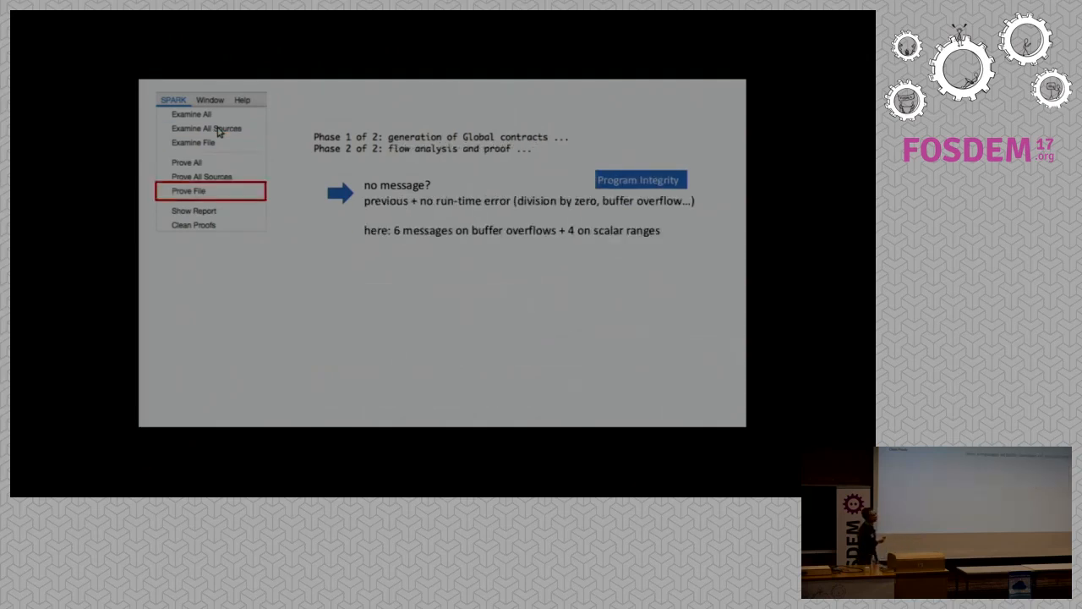